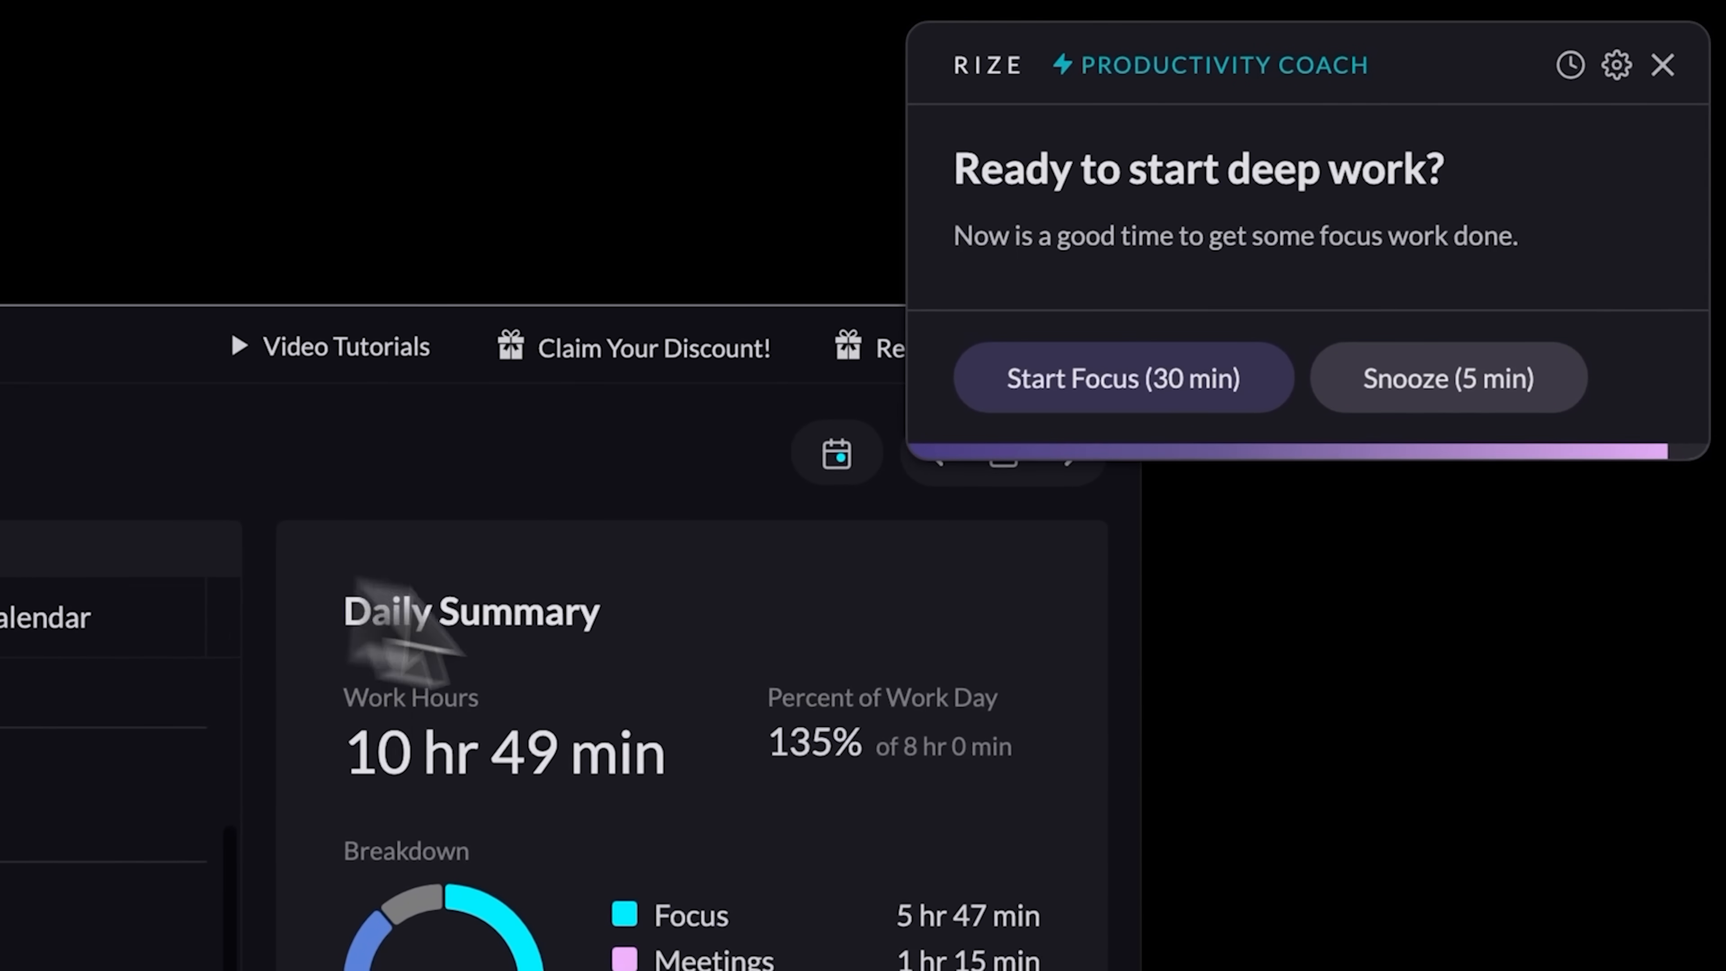
Step: Review the session's score, top categories, 13 interruptions (8.8/hr) and interrupters led by Gmail and Proton Mail
click(1122, 378)
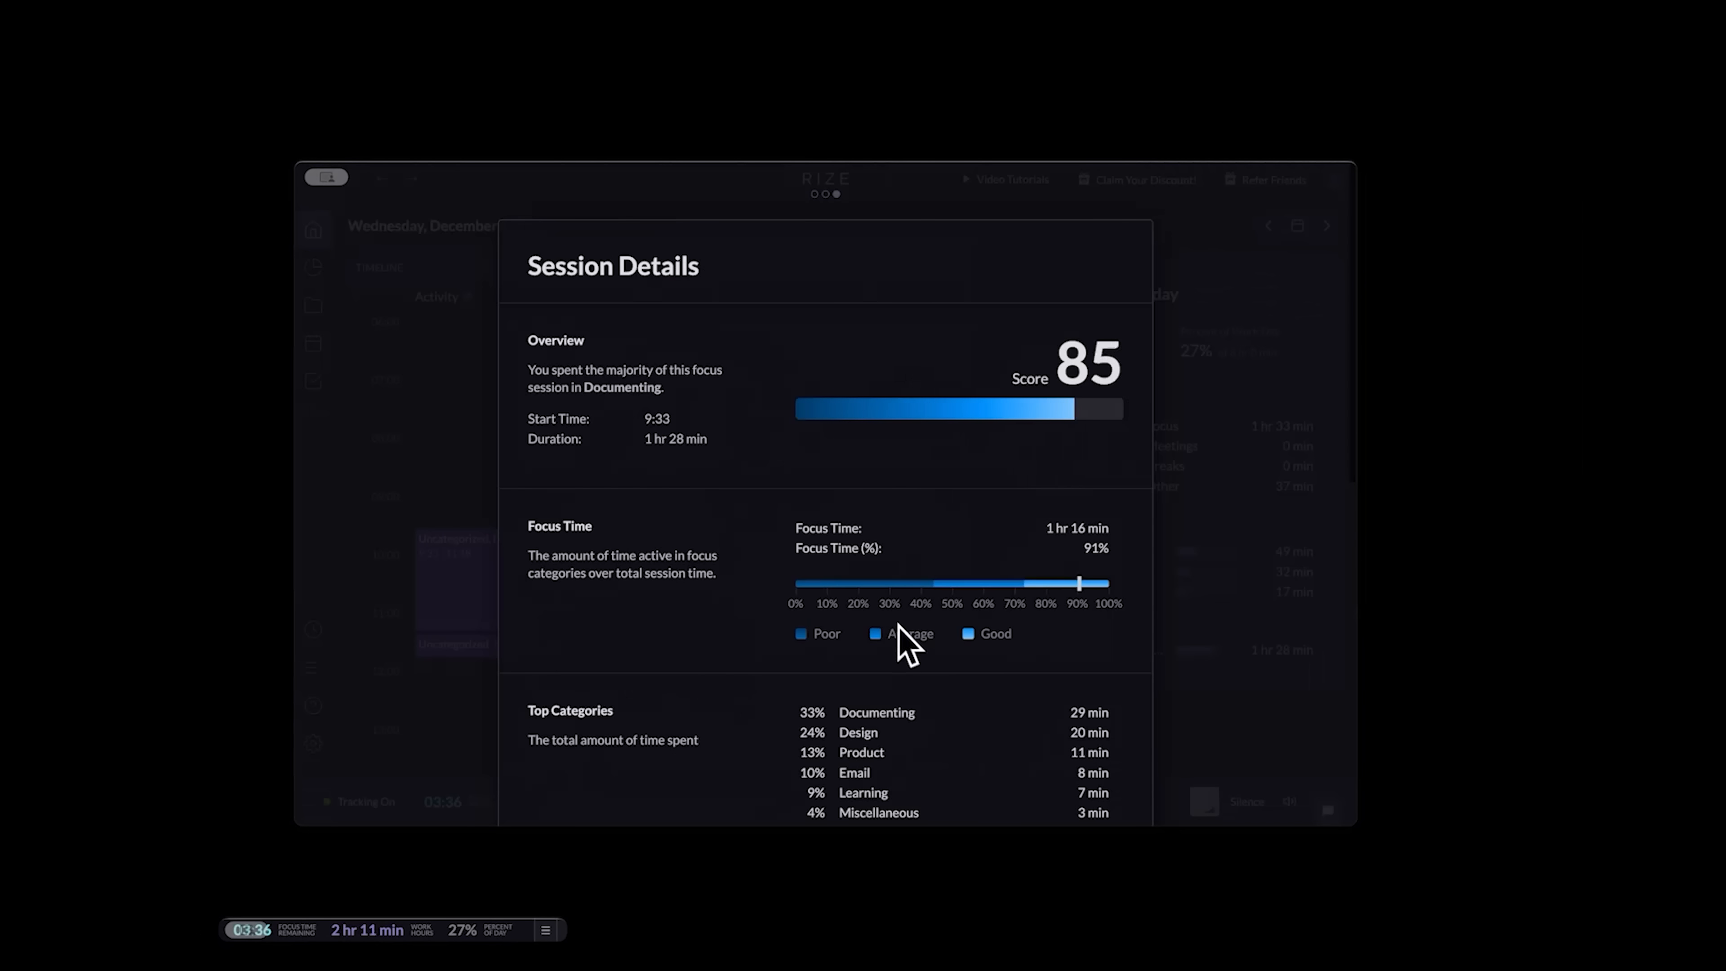
scroll(down, 3)
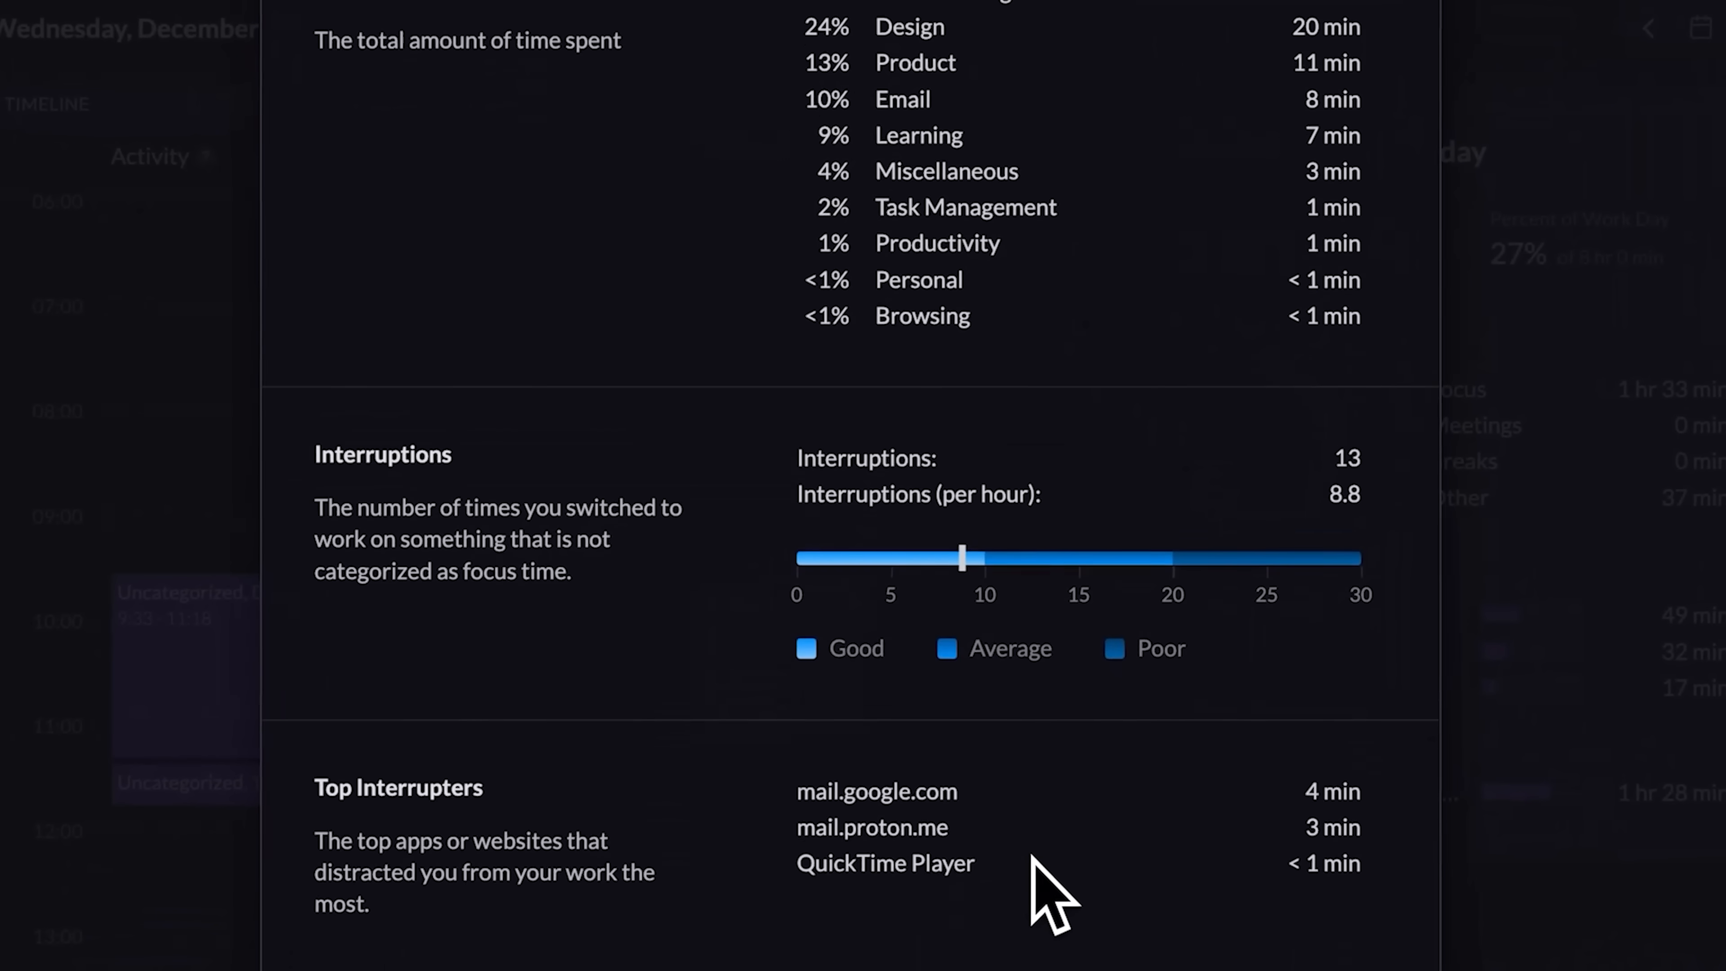